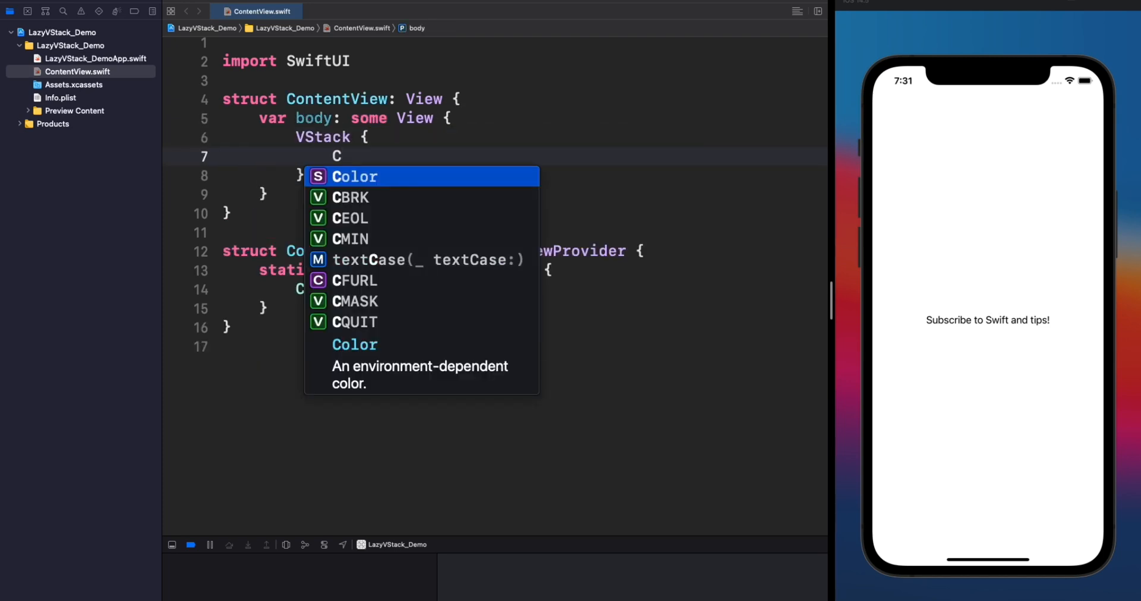
Add three Color.red lines inside the VStack, accepting the autocomplete suggestion each time
text(Color.red)
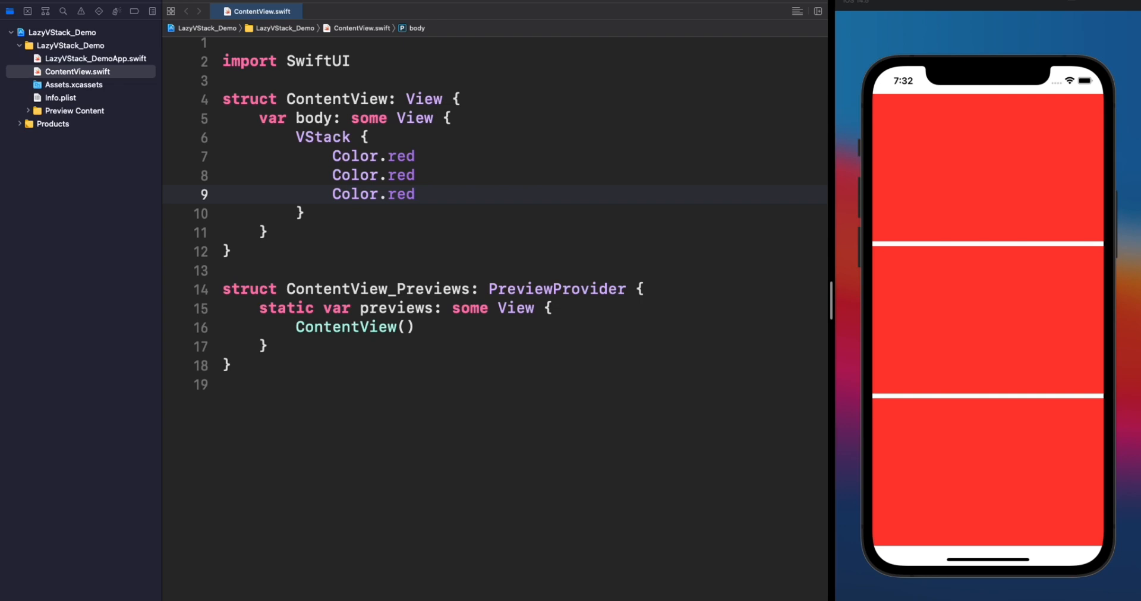
click(417, 194)
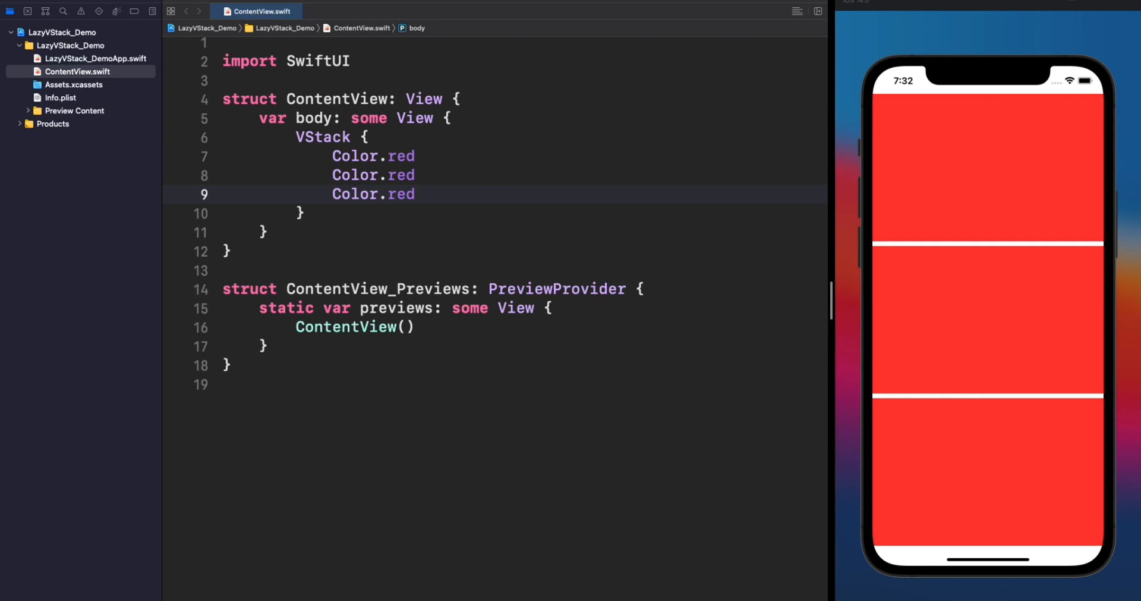
click(416, 194)
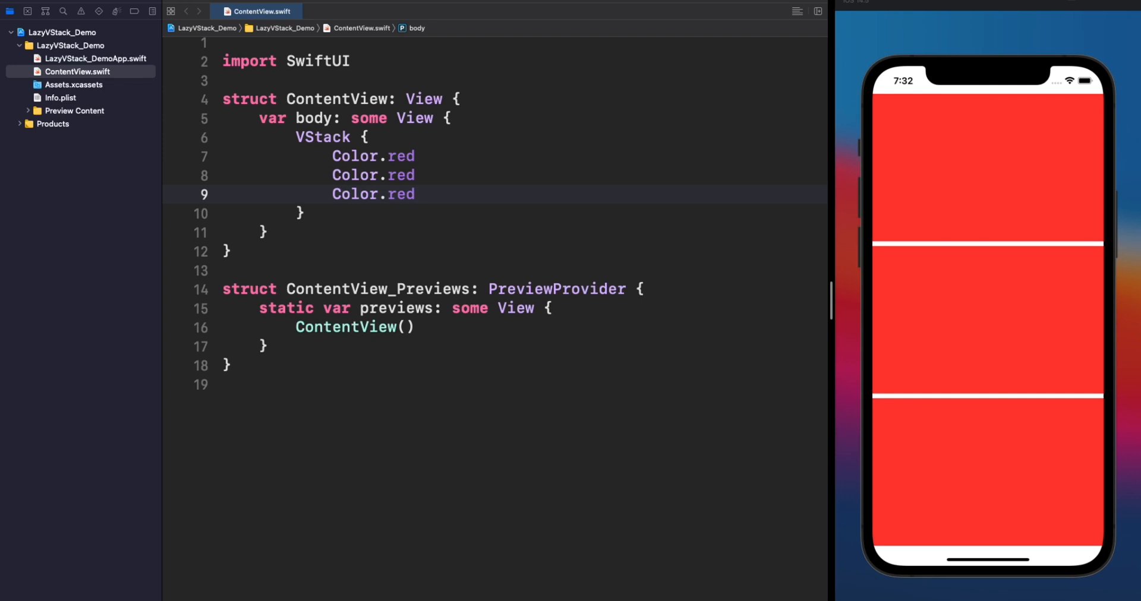
click(417, 194)
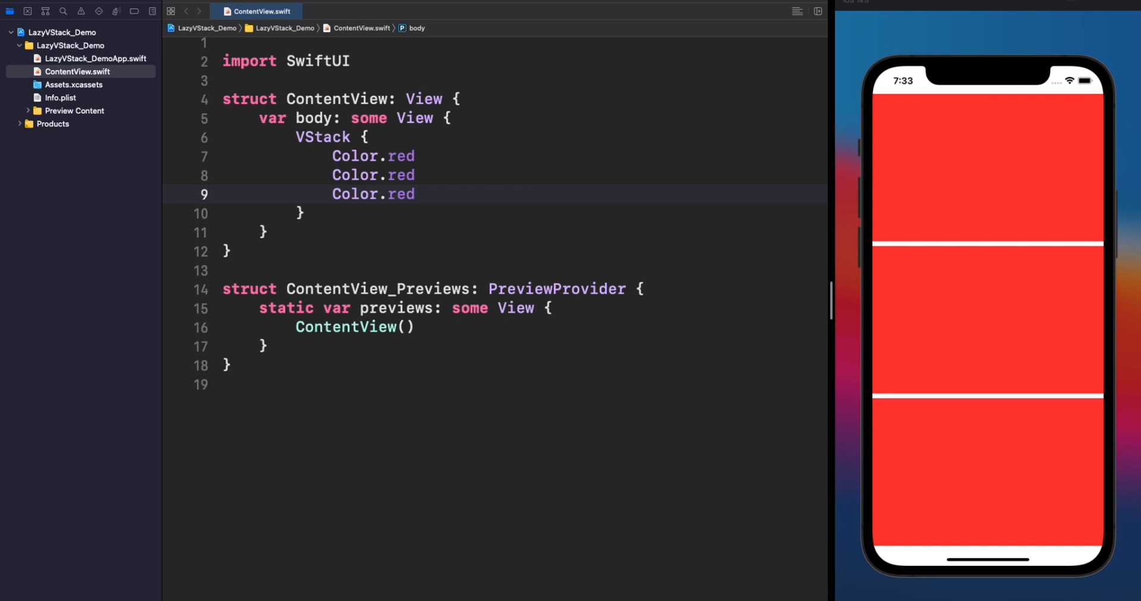
Replace the three Color.red lines with ForEach(0..<3) { _ in Color.red }
click(416, 194)
text(ForEach(0..<3) { _ in)
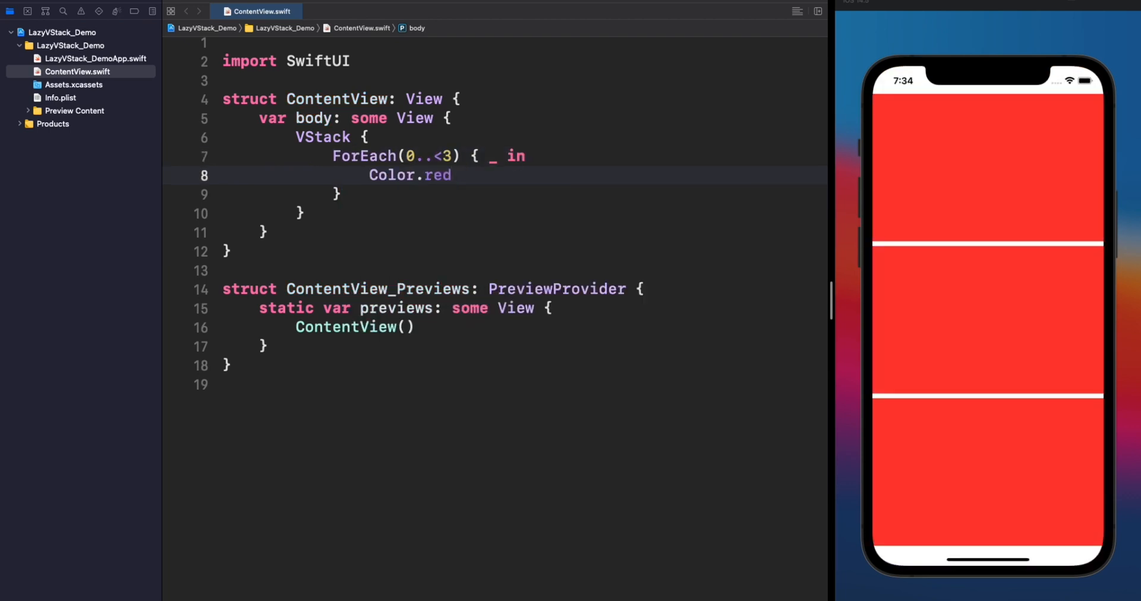
click(451, 175)
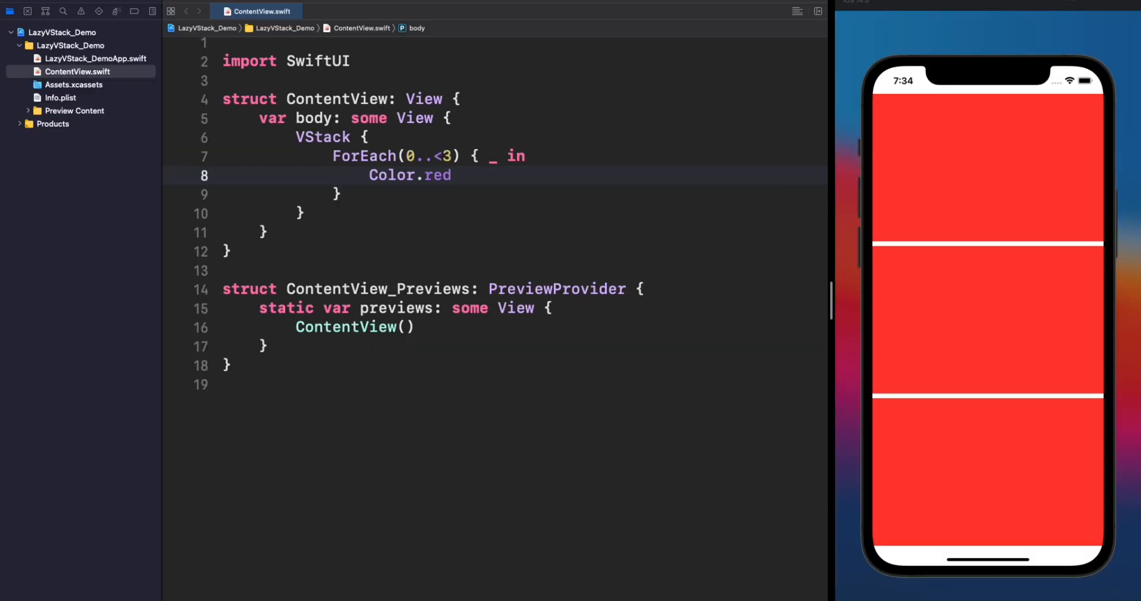
Change the ForEach range to 0..<20 for twenty thin red stripes
text(20)
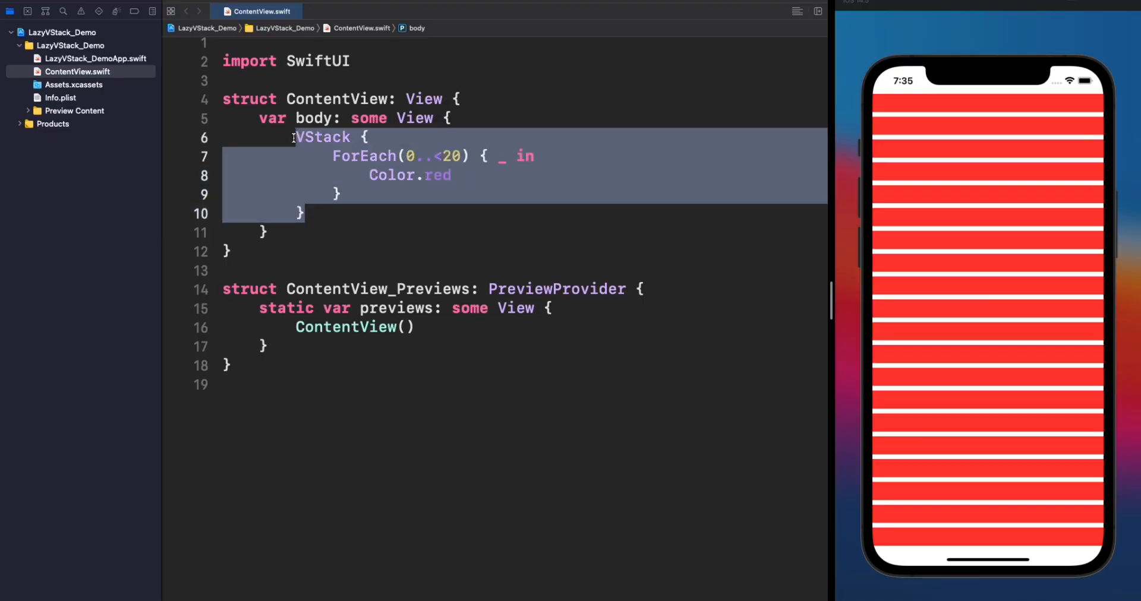
Wrap the VStack in ScrollView { } and add .frame(height: 200) to Color.red
text(ScrollView {)
text(.frame(height: 200))
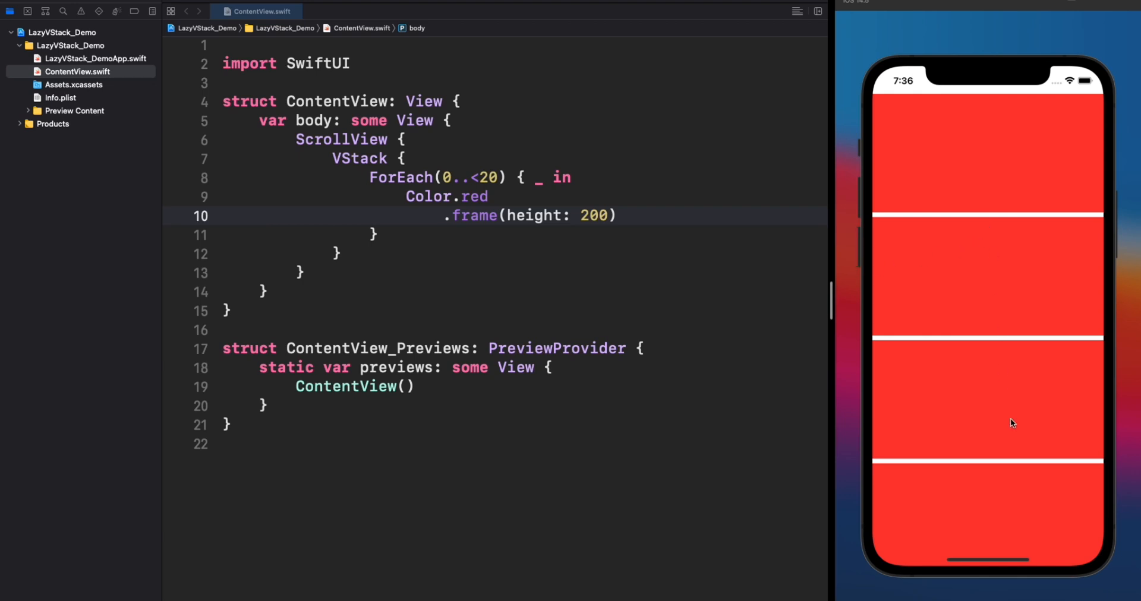
scroll(down, 3)
text(_000)
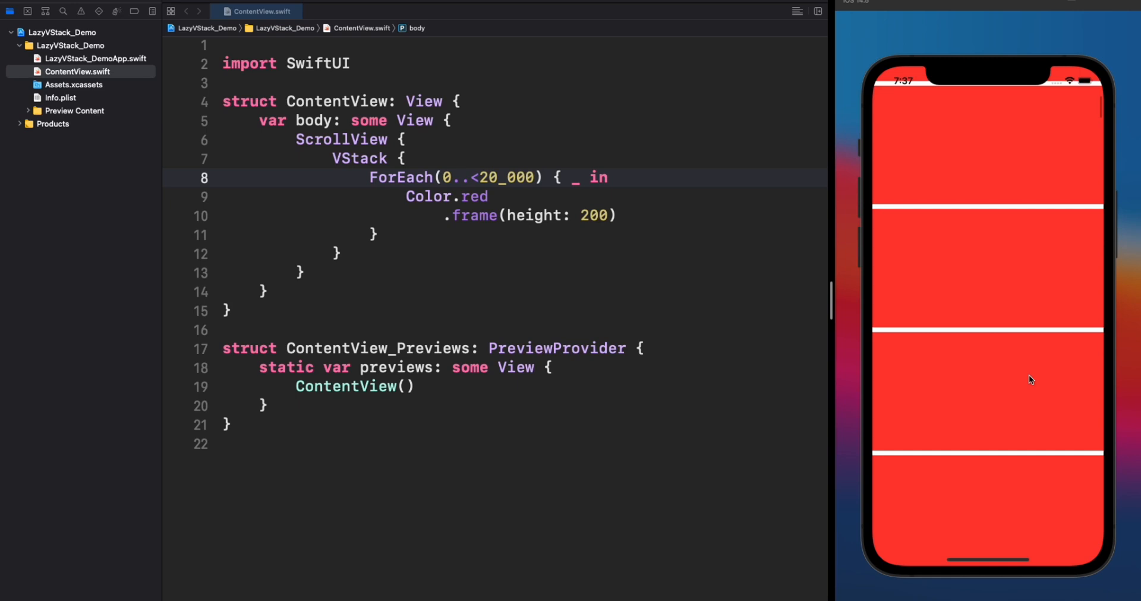
Set the range to 0..<20_000 and run, with memory reaching about 275 MB
scroll(up, 3)
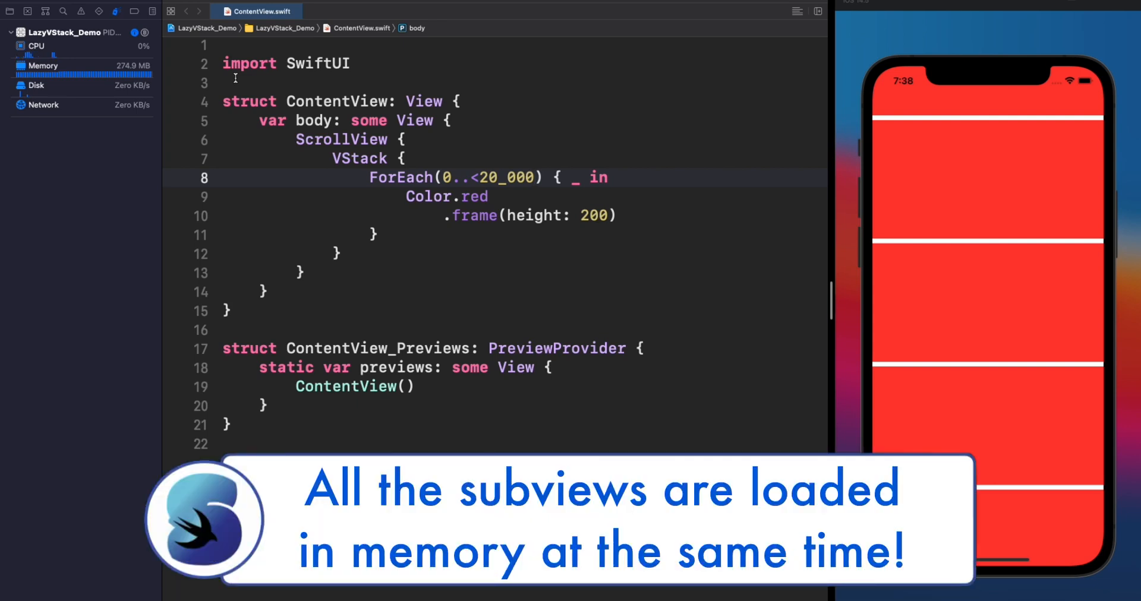
click(535, 177)
text(Lazy)
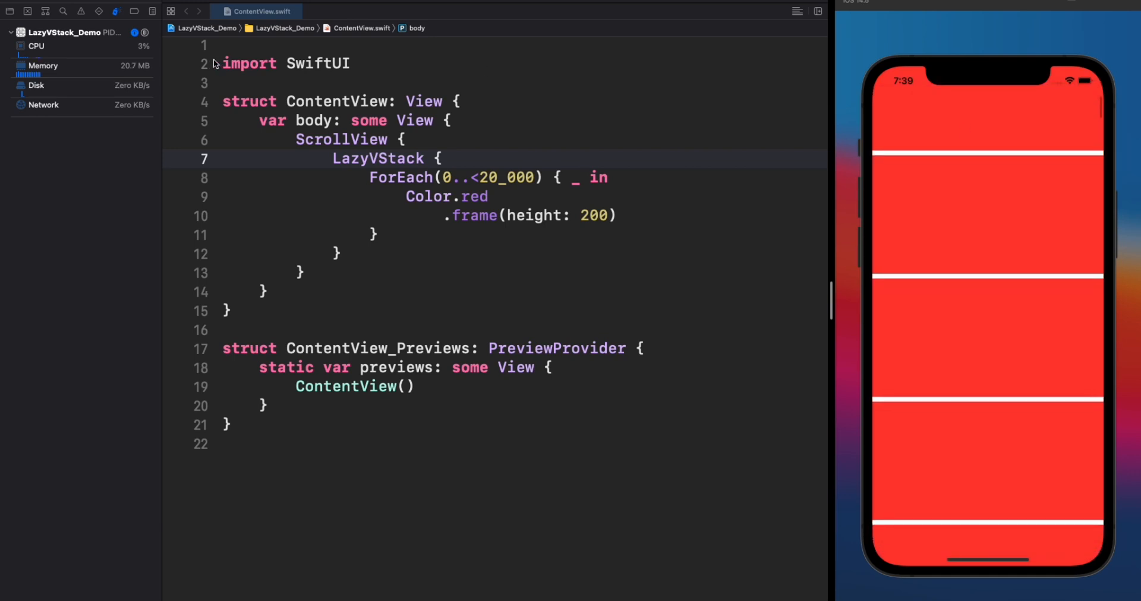
mouse_move(387, 78)
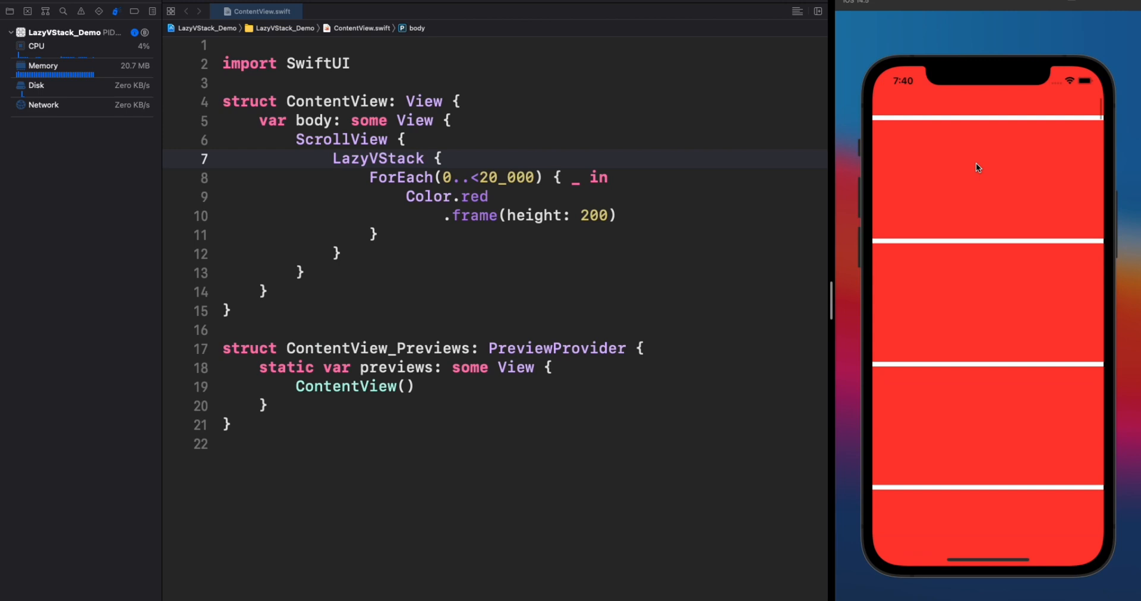
Run the lazy 20_000-item list and scroll it, memory holding near 20.7 MB
scroll(down, 3)
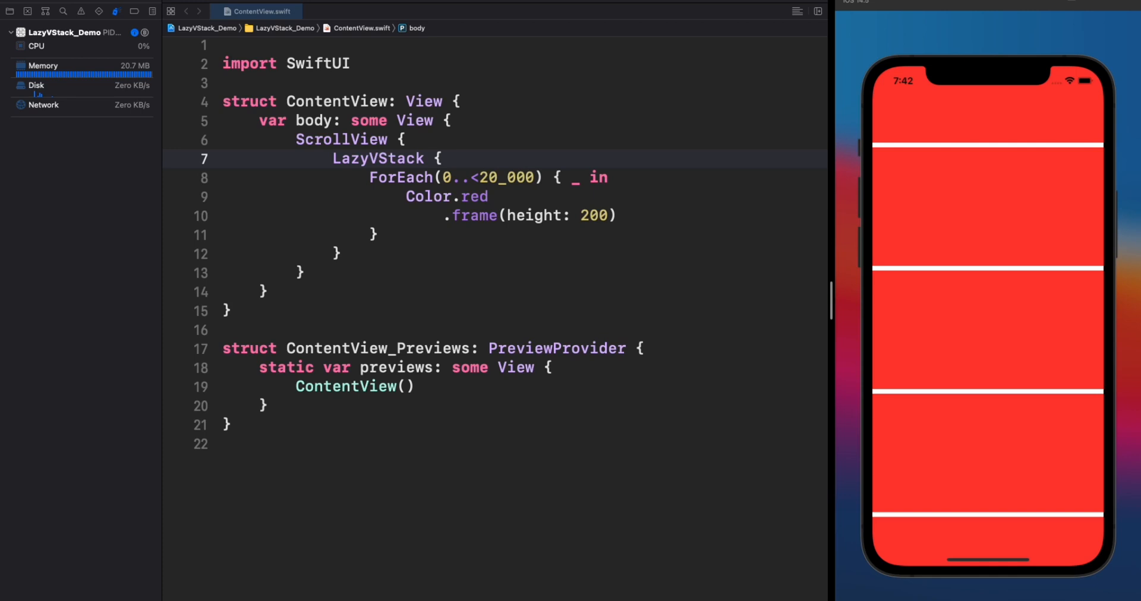
double_click(377, 159)
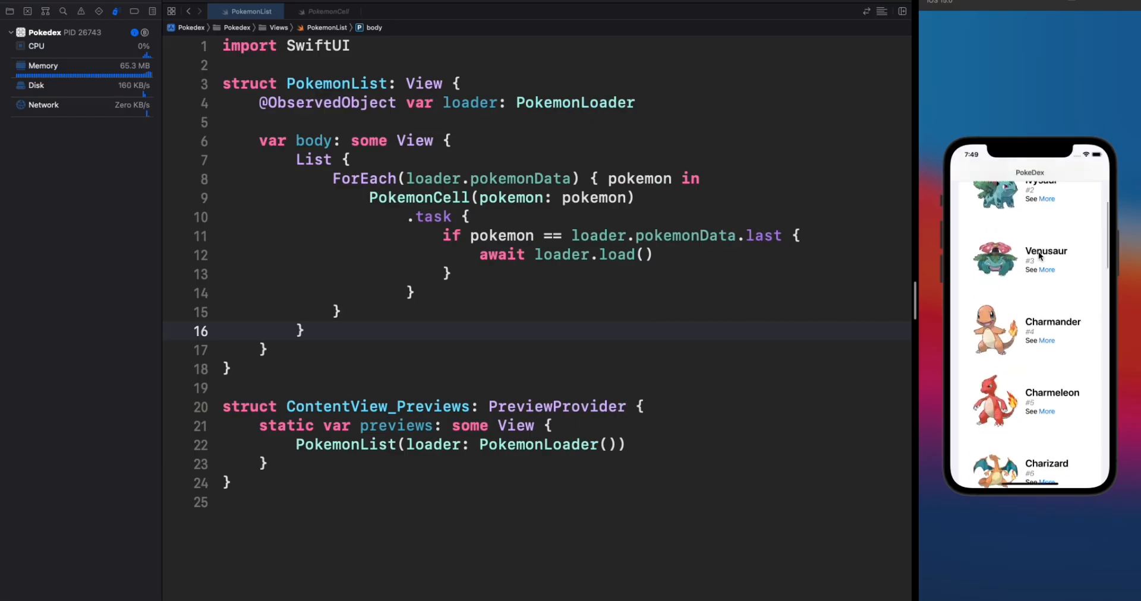
scroll(down, 3)
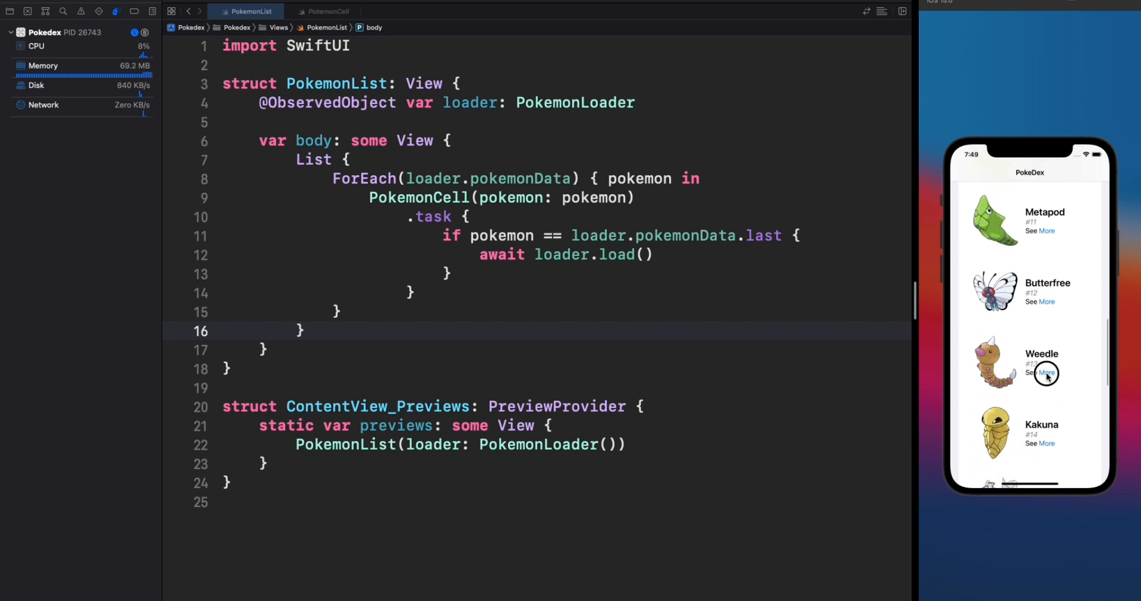
scroll(down, 3)
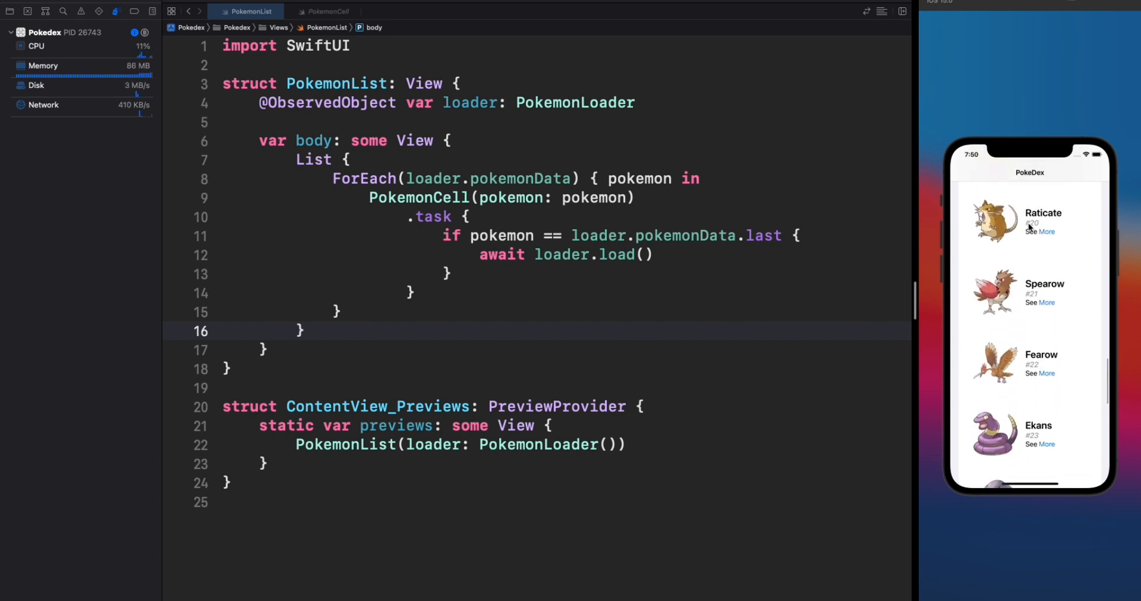
scroll(down, 3)
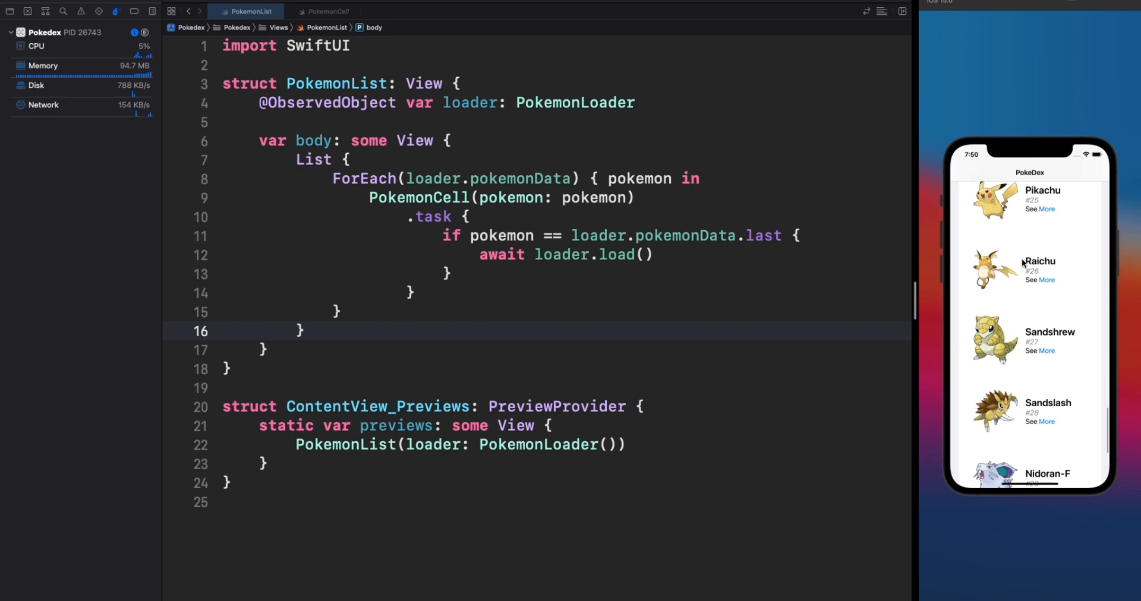
scroll(down, 3)
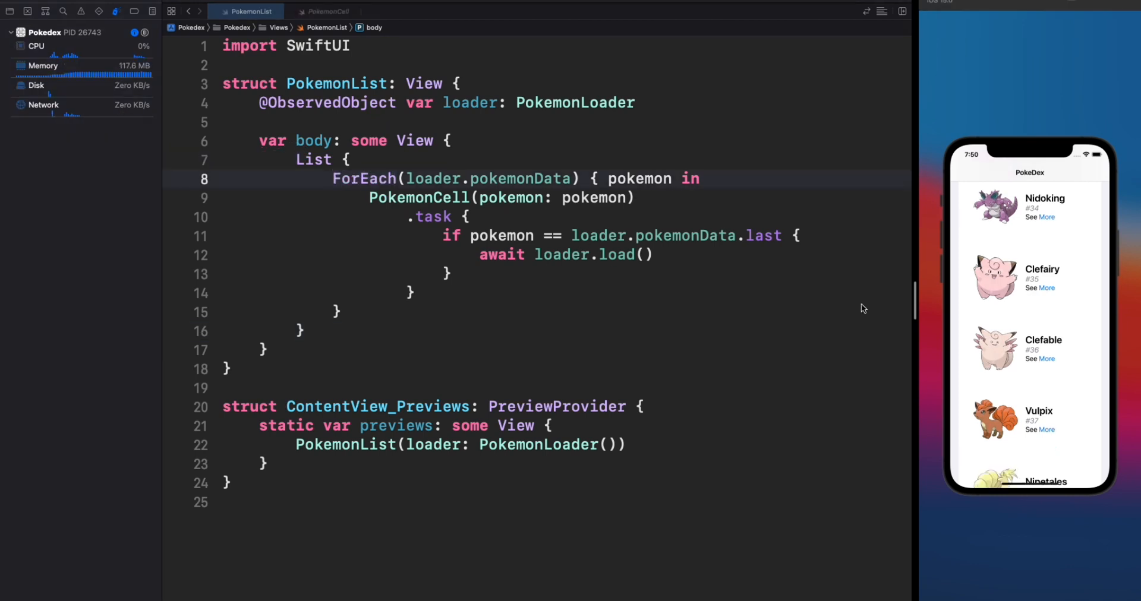
scroll(down, 3)
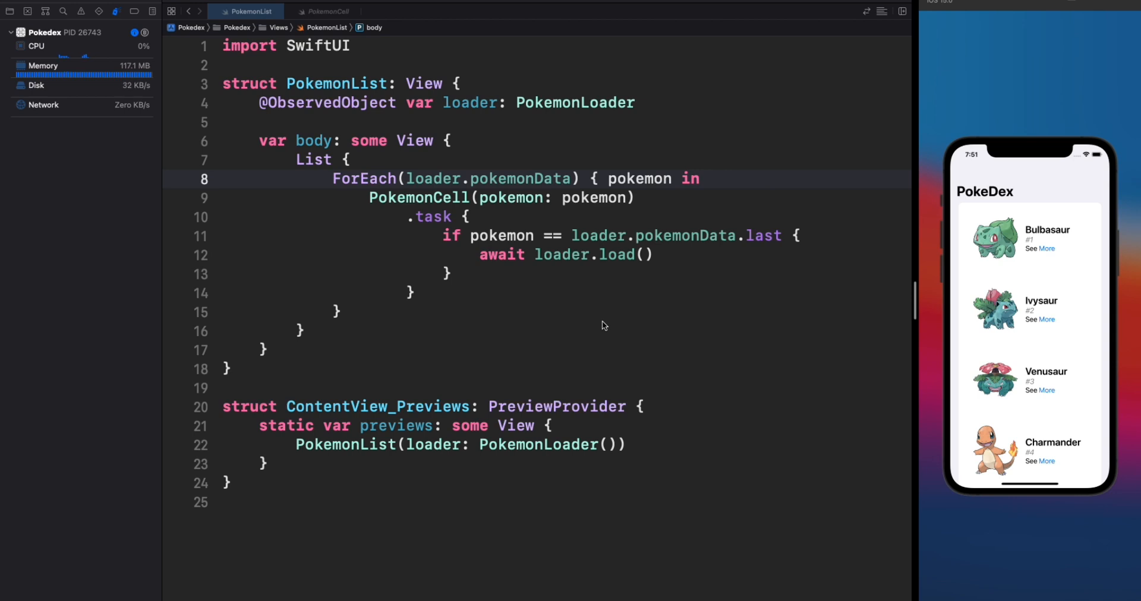
click(334, 159)
text(ScrollView)
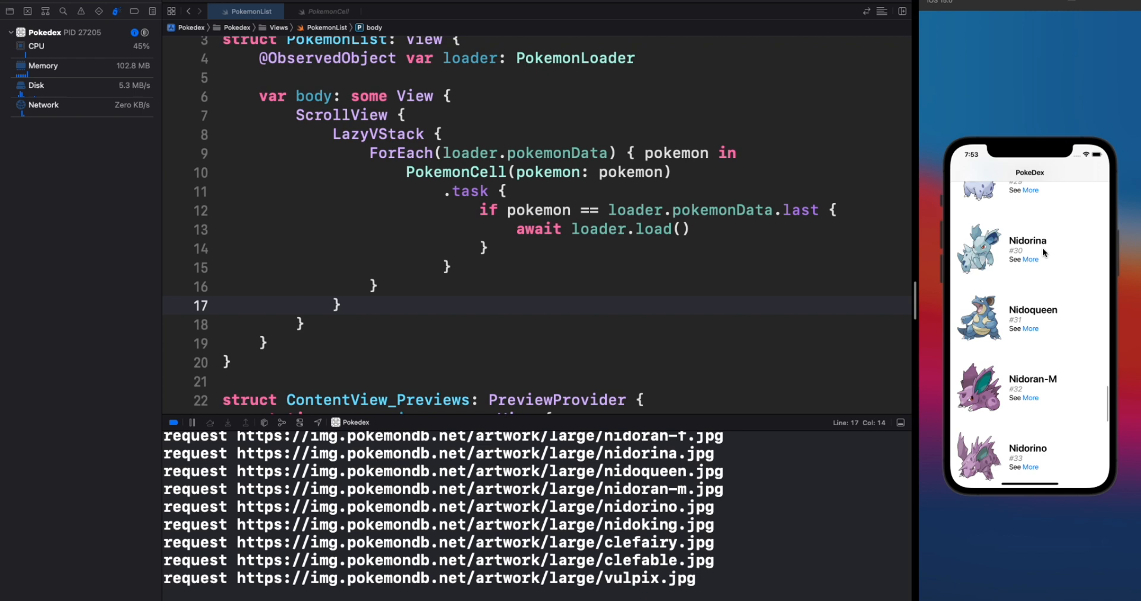
Replace List in PokemonList.swift with ScrollView { LazyVStack { … } } and rerun
scroll(down, 3)
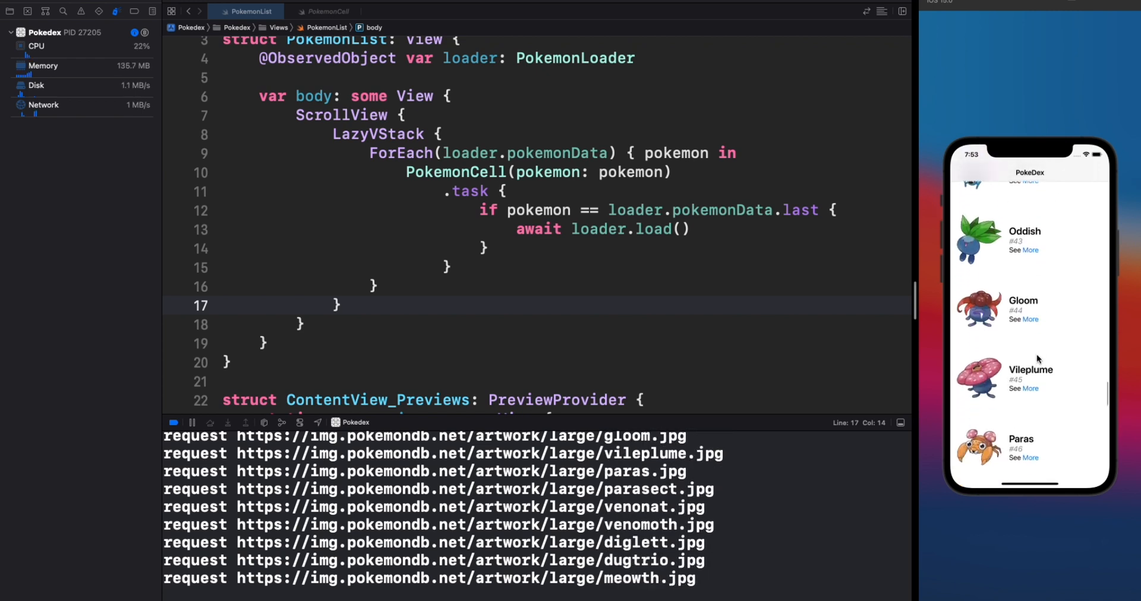
scroll(down, 3)
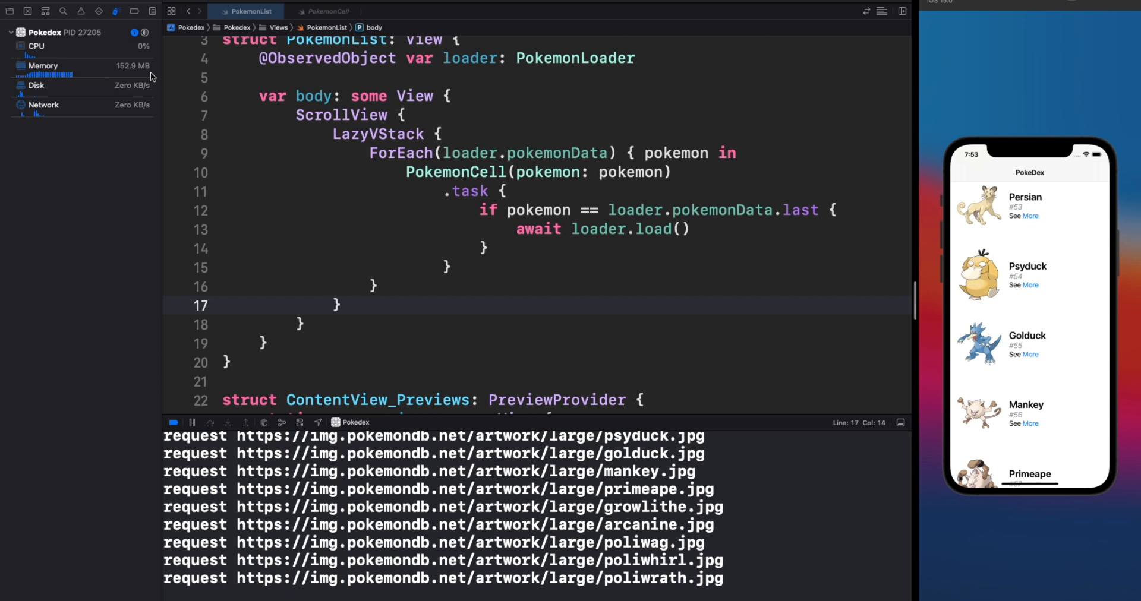
mouse_move(406, 143)
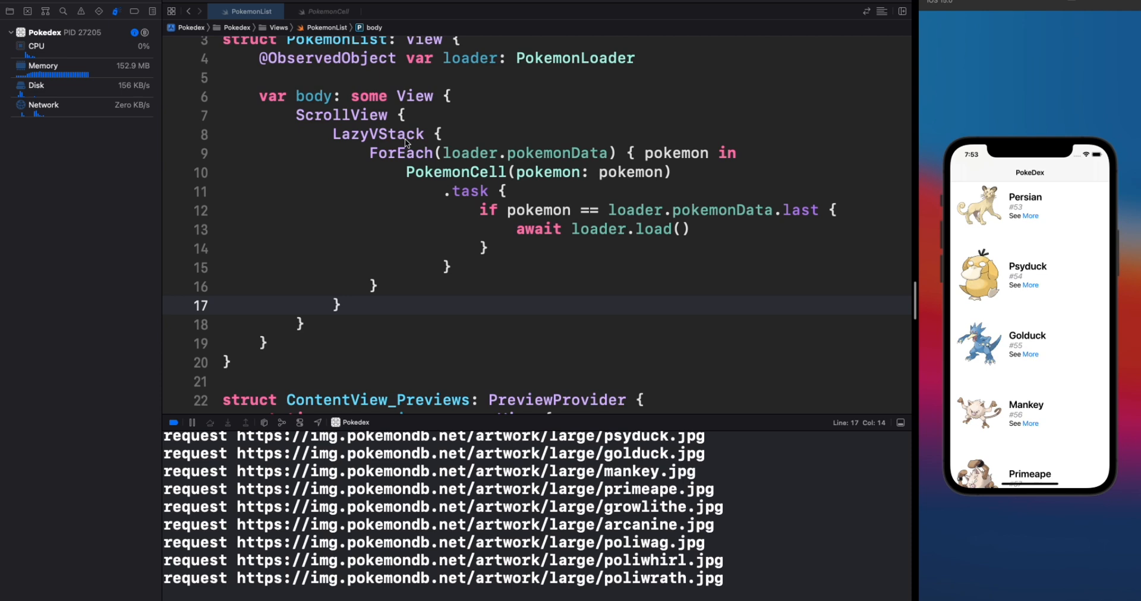
click(192, 422)
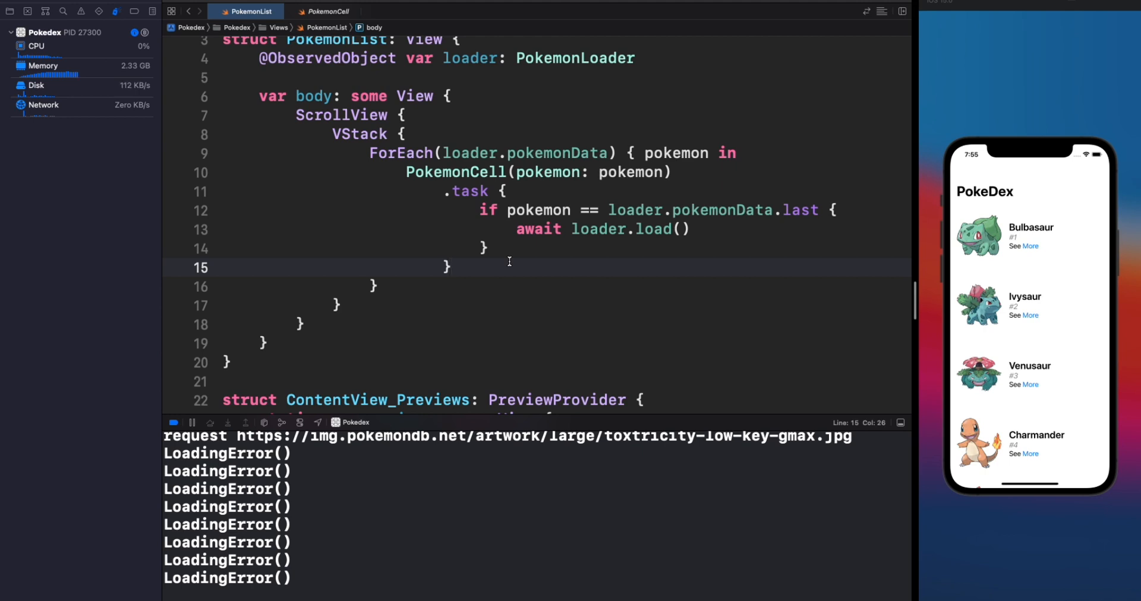
Swap LazyVStack for VStack in PokemonList and rerun, memory climbing to 2.33 GB
click(451, 267)
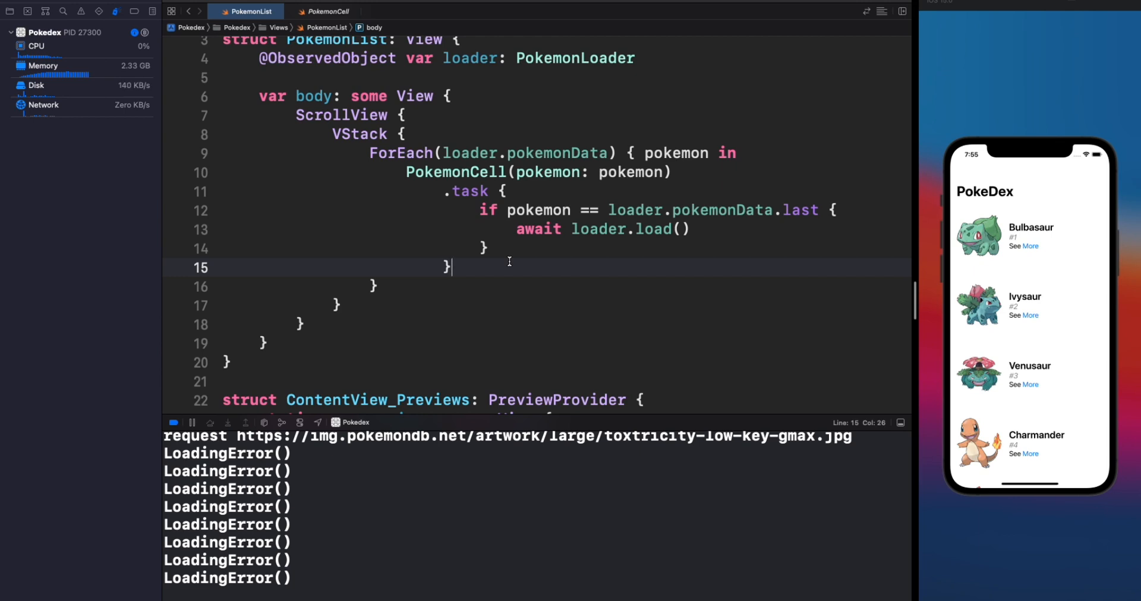
click(513, 173)
text(Lazy)
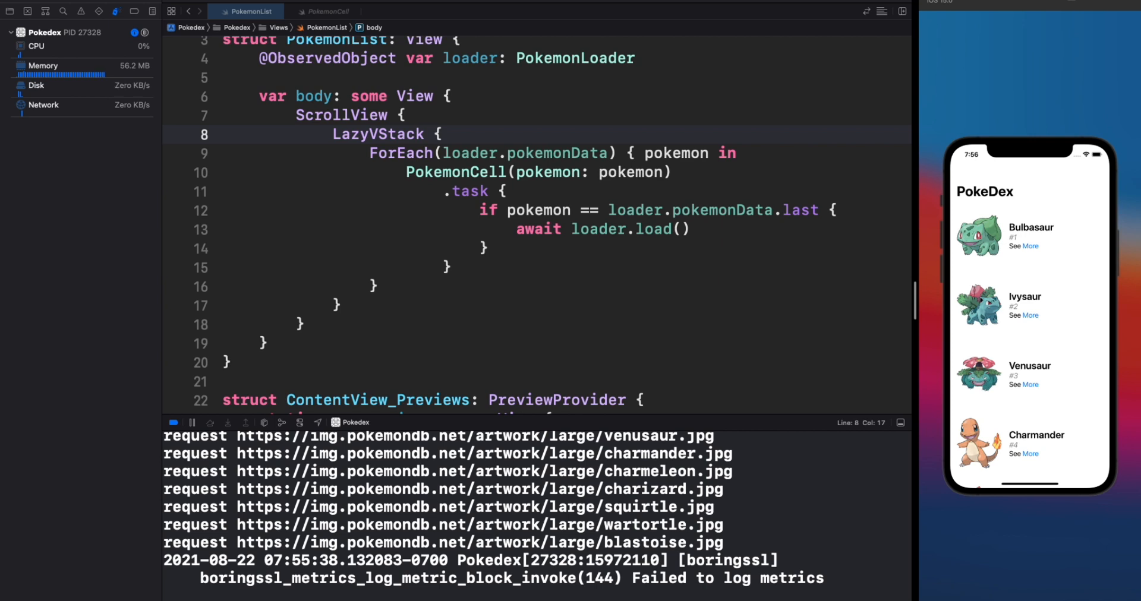
mouse_move(582, 230)
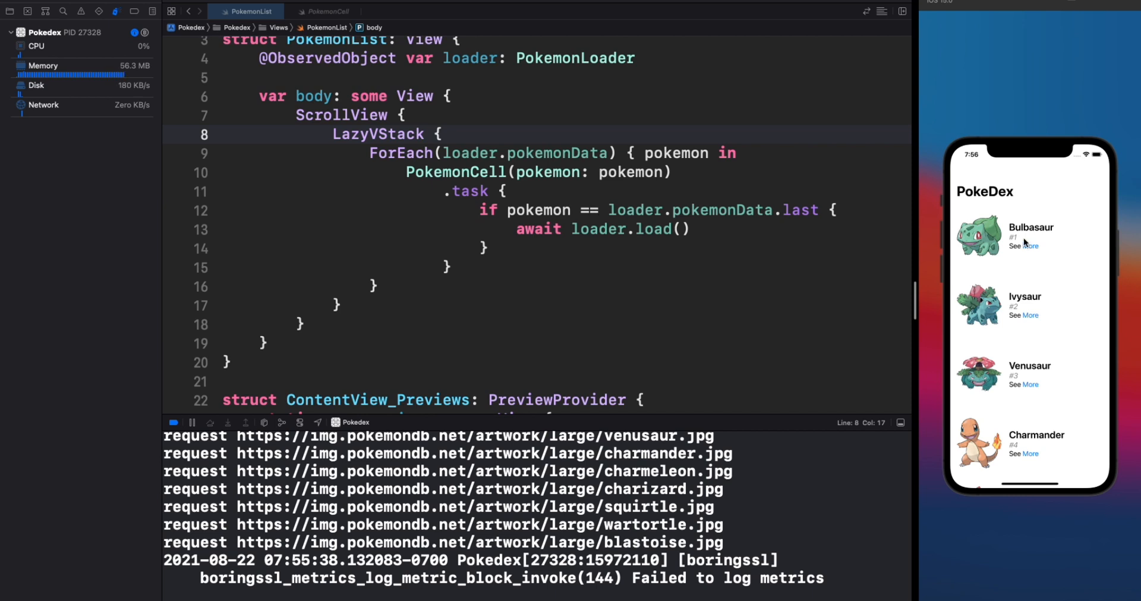
mouse_move(1025, 262)
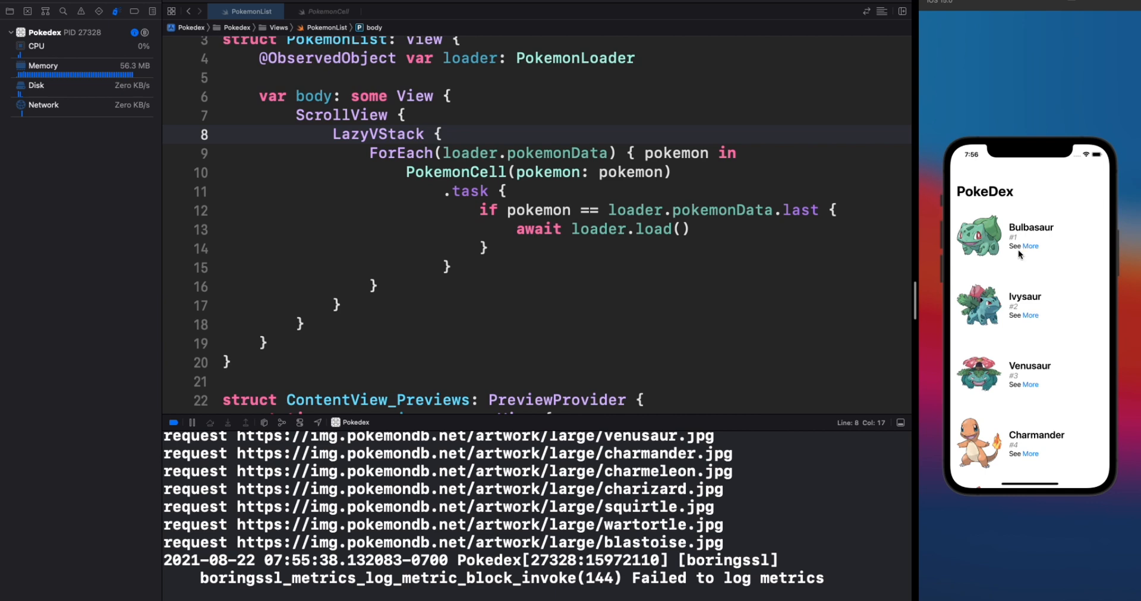
Restore LazyVStack in PokemonList, rerun, and scroll with memory near 56 MB
scroll(down, 3)
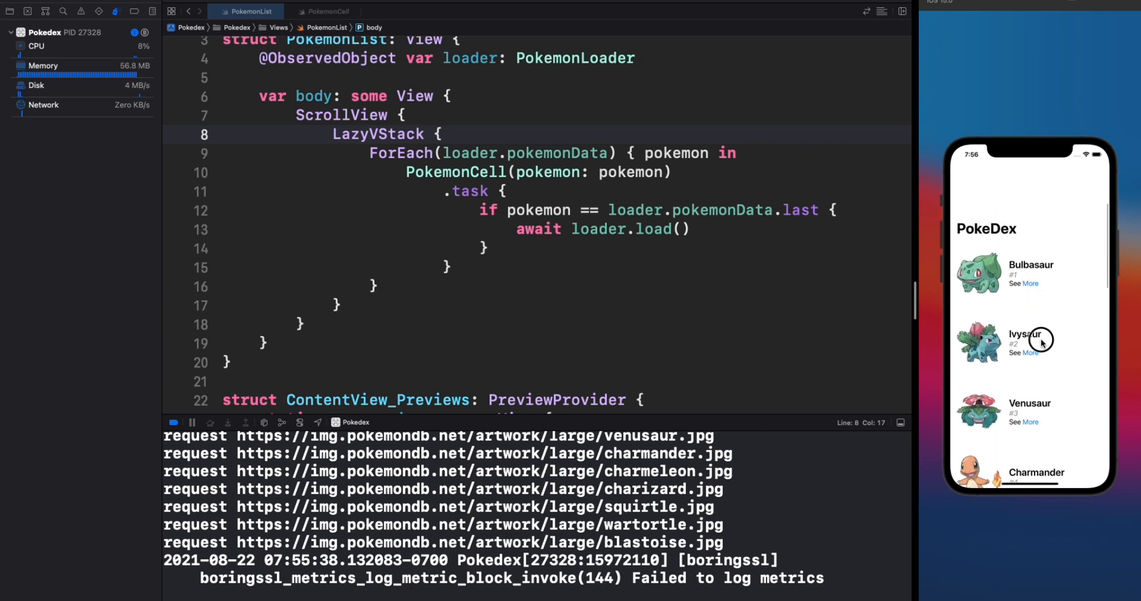